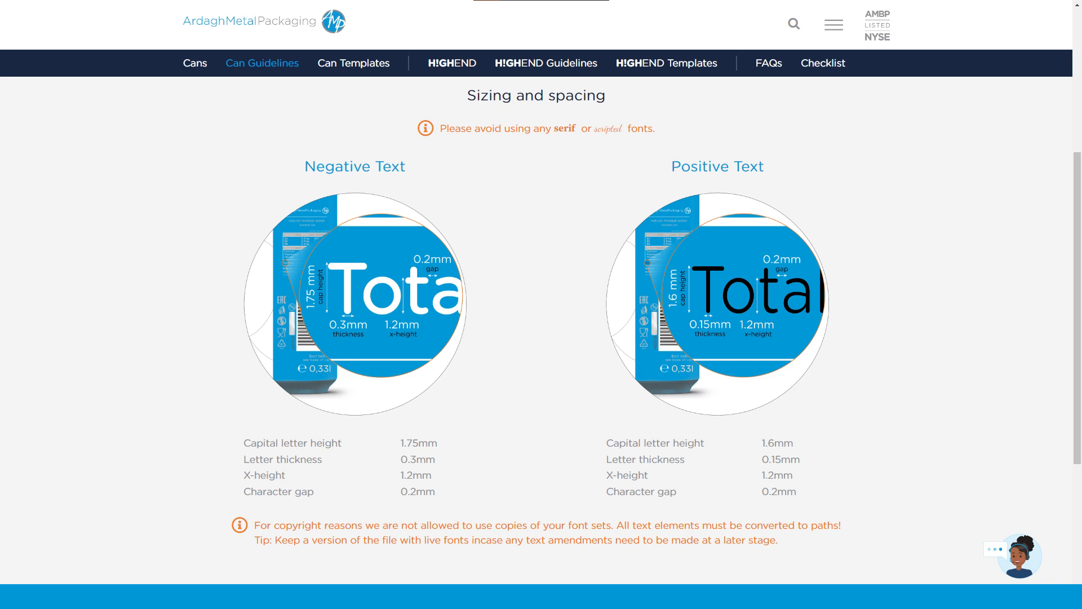
# Go to the Graphics Checklist page from the top navigation bar.
pyautogui.click(823, 62)
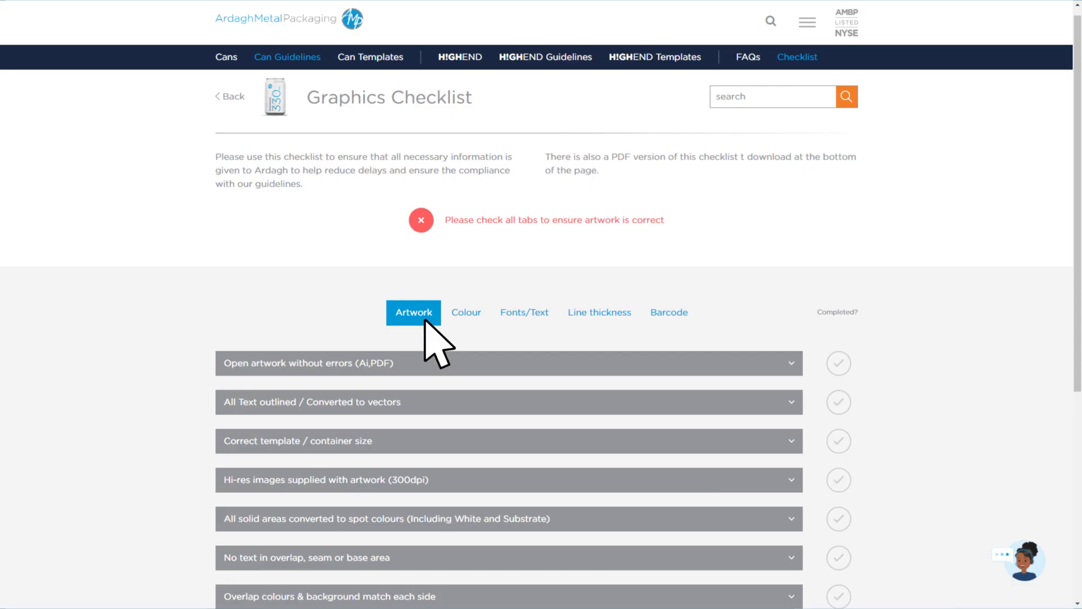
# Browse the Colour, Line thickness and Barcode checklist tabs, then go to the FAQs page.
pyautogui.click(465, 312)
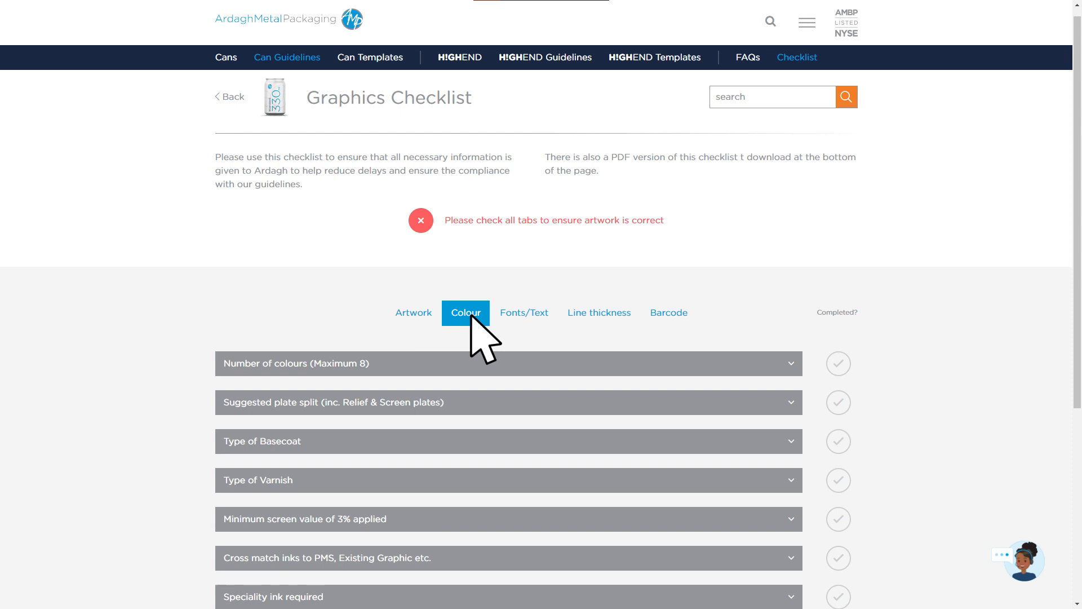
pyautogui.click(598, 313)
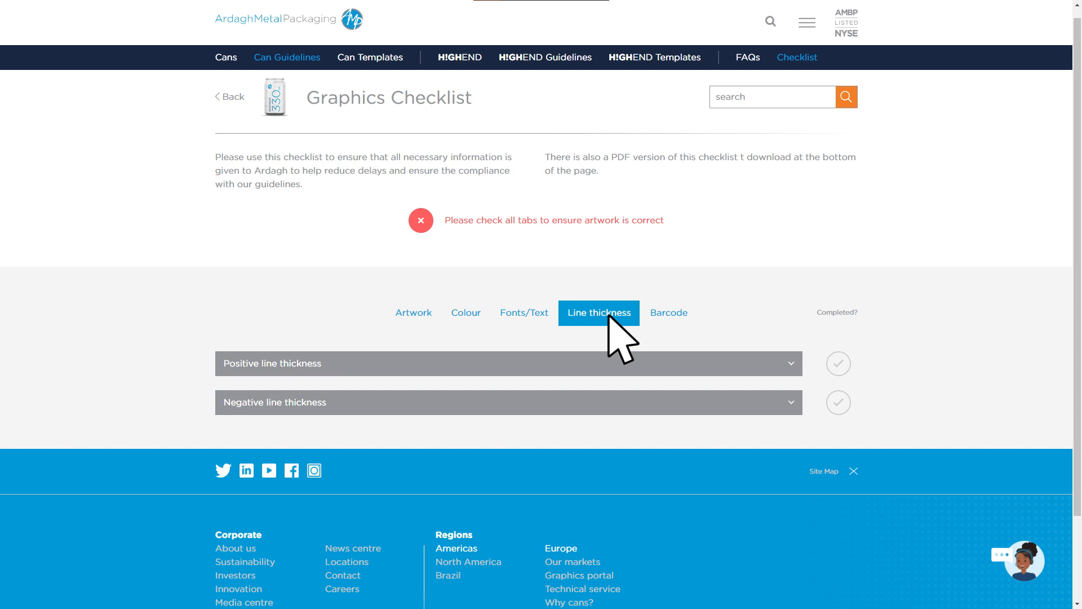
pyautogui.click(667, 313)
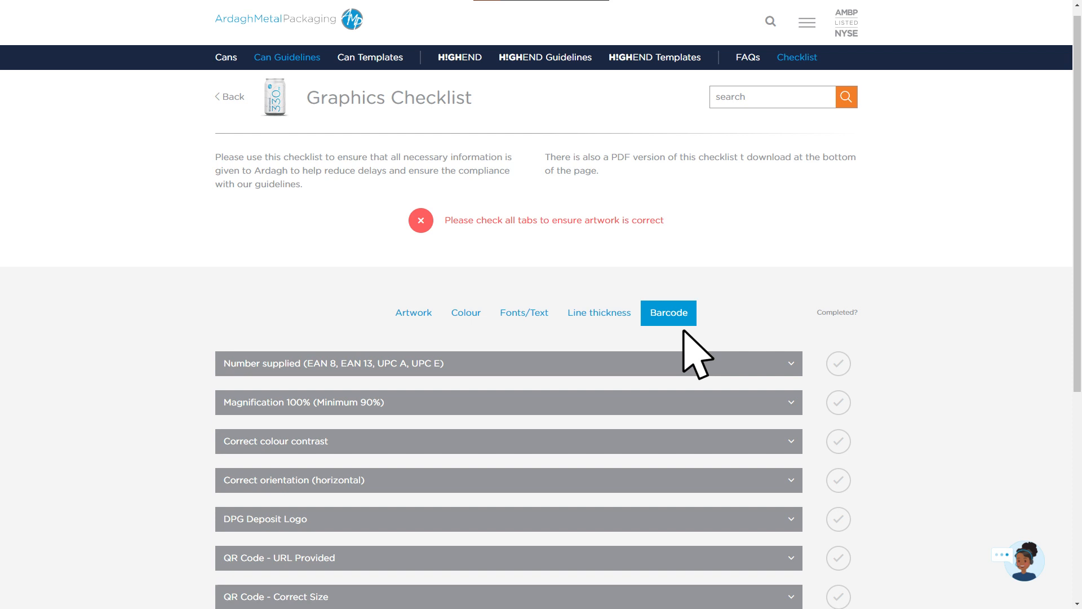
pyautogui.click(747, 58)
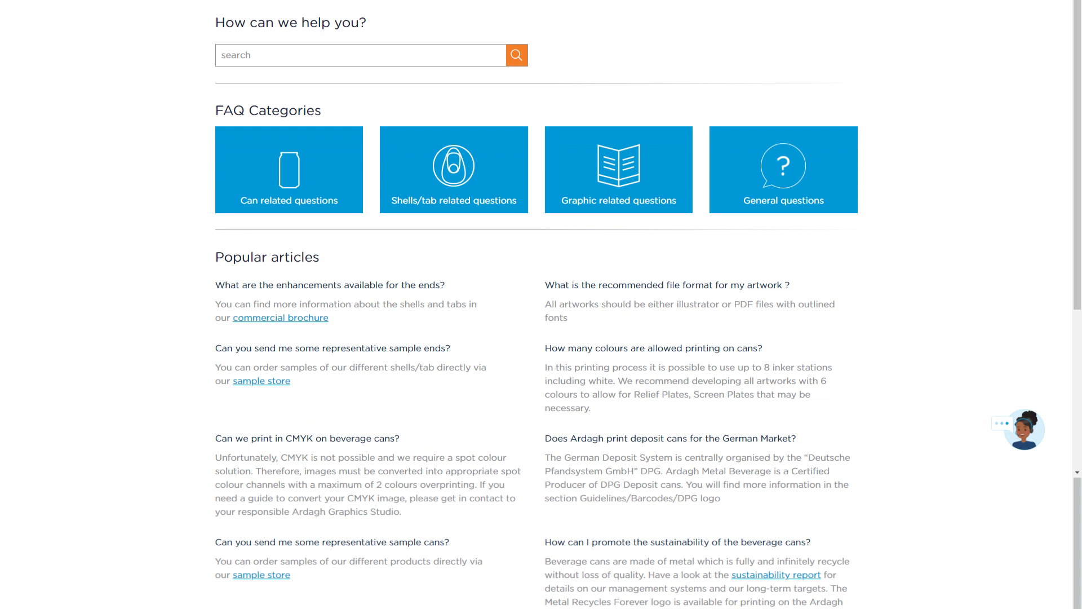